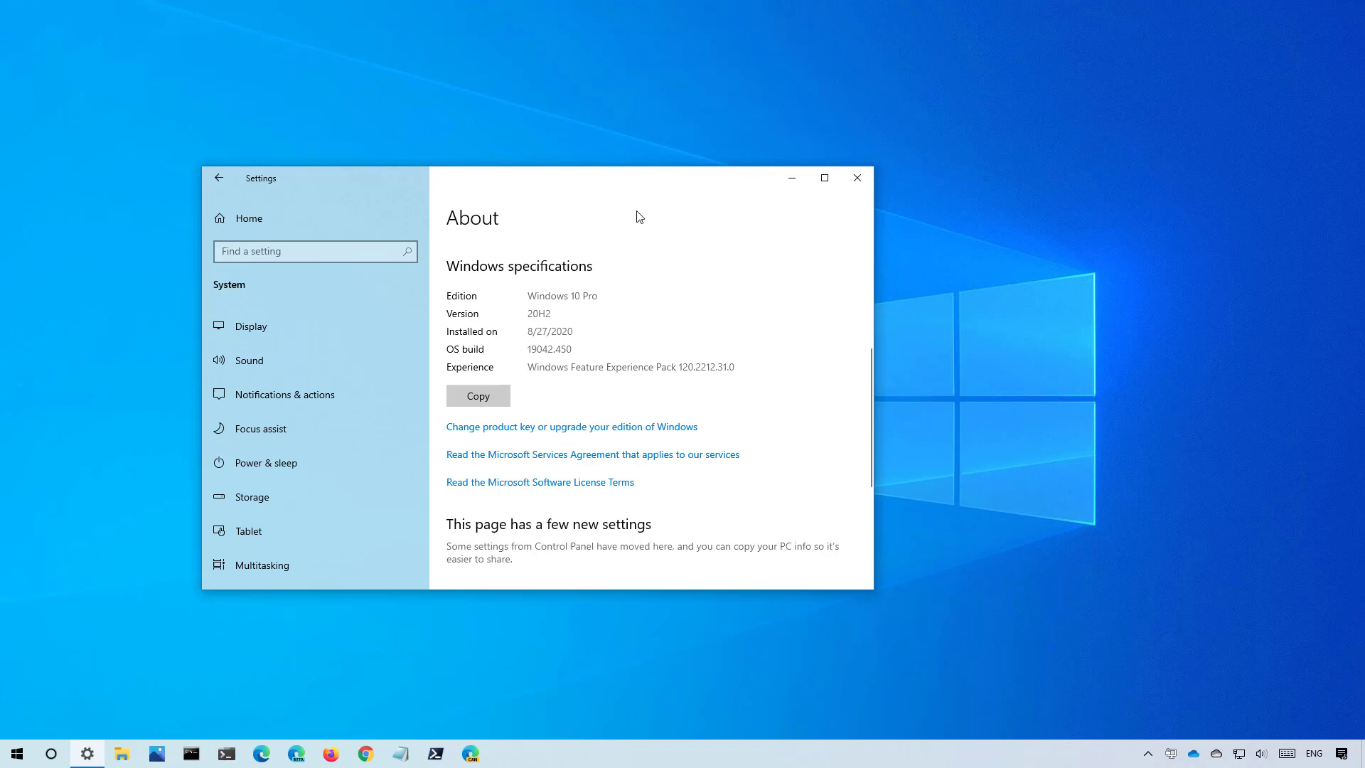
mouse_move(591, 204)
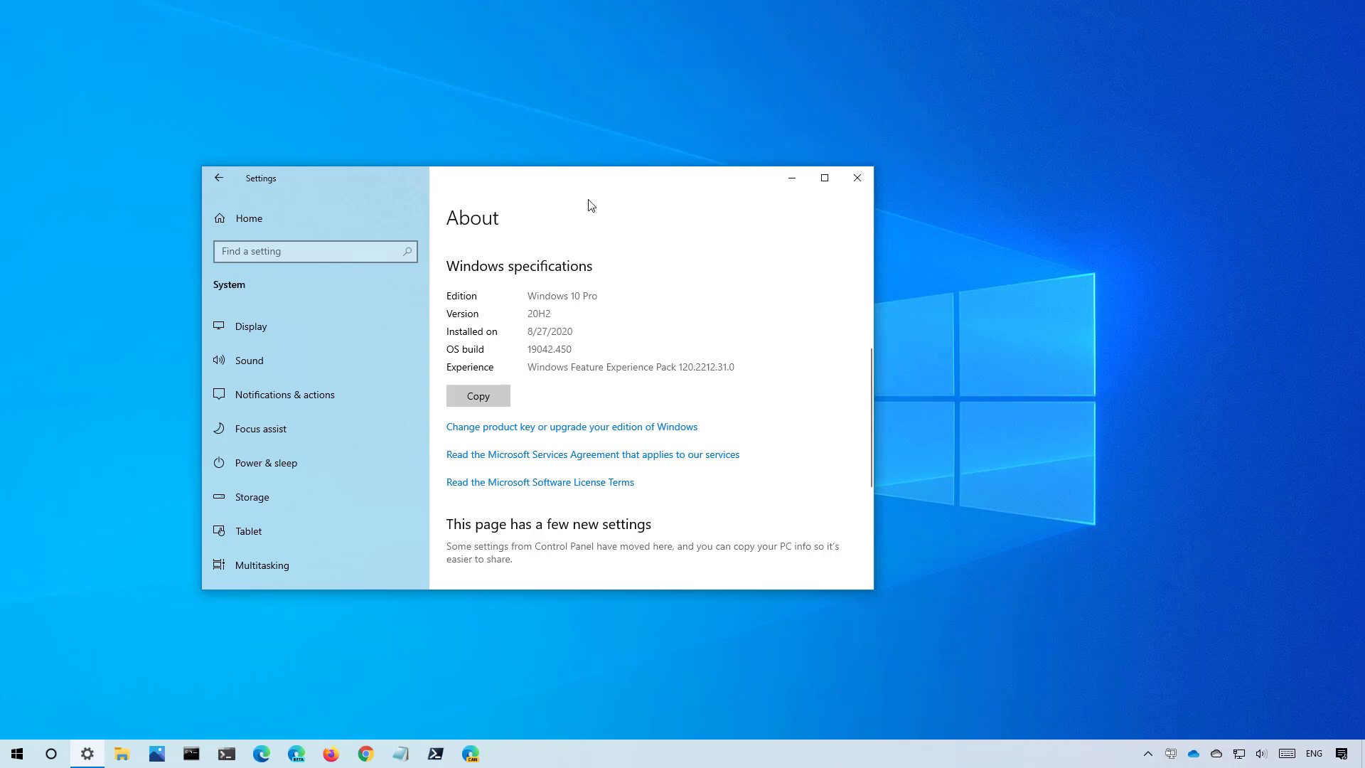
mouse_move(853, 198)
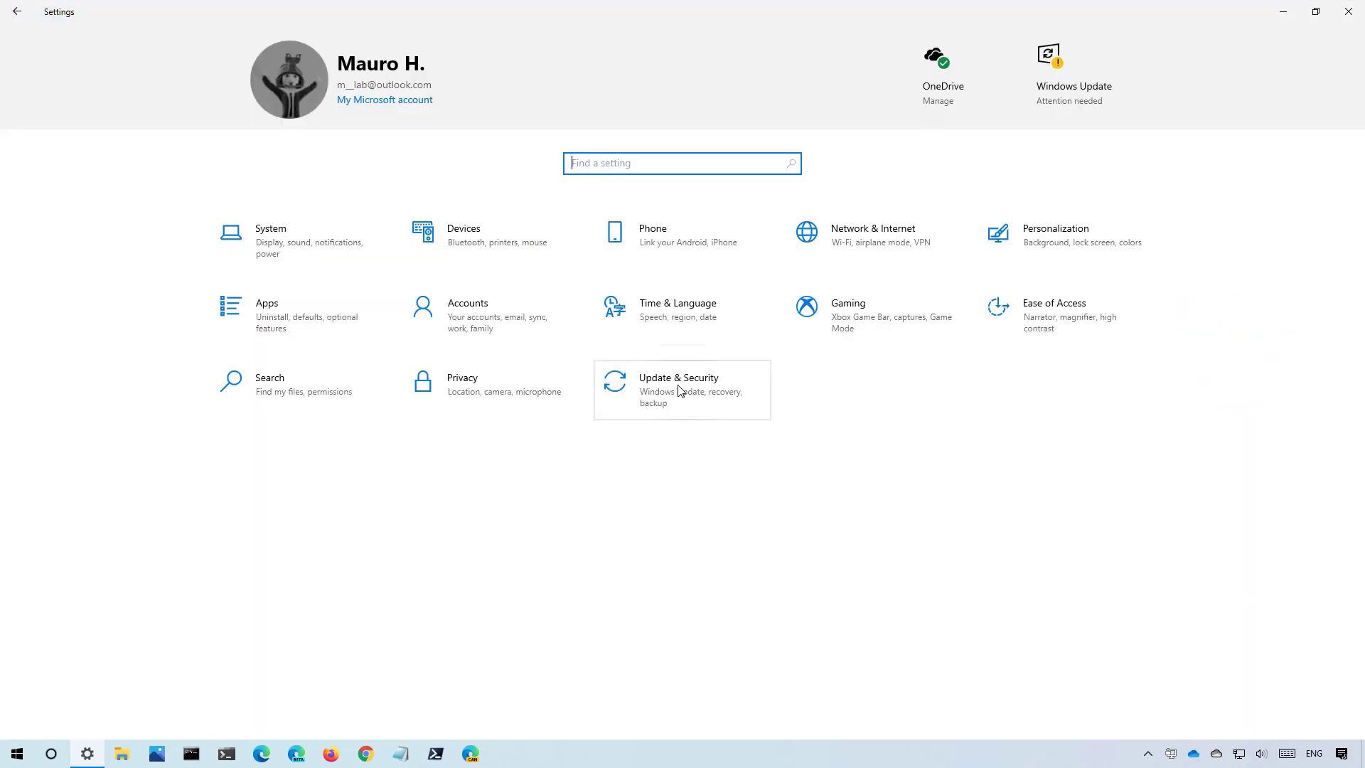
Open the Recovery page under Update & Security.
left_click(679, 391)
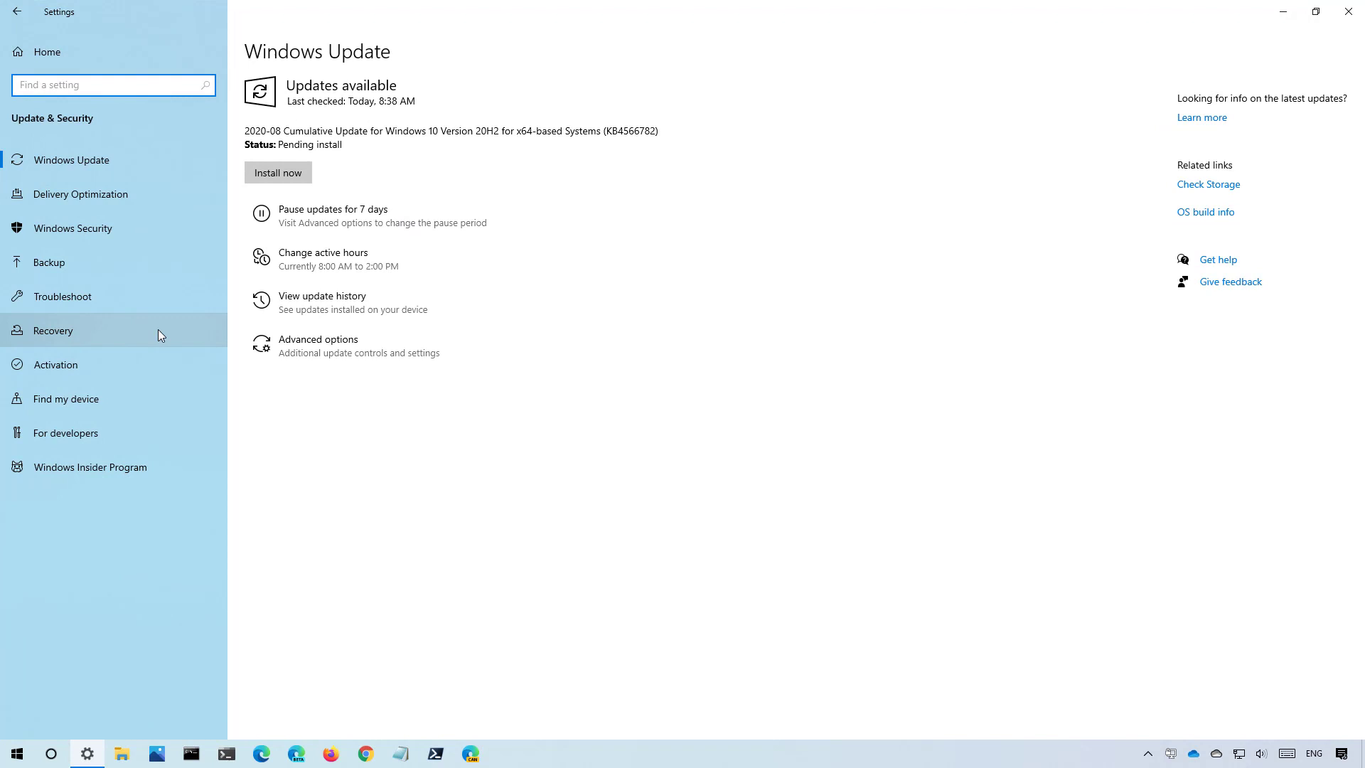
left_click(53, 330)
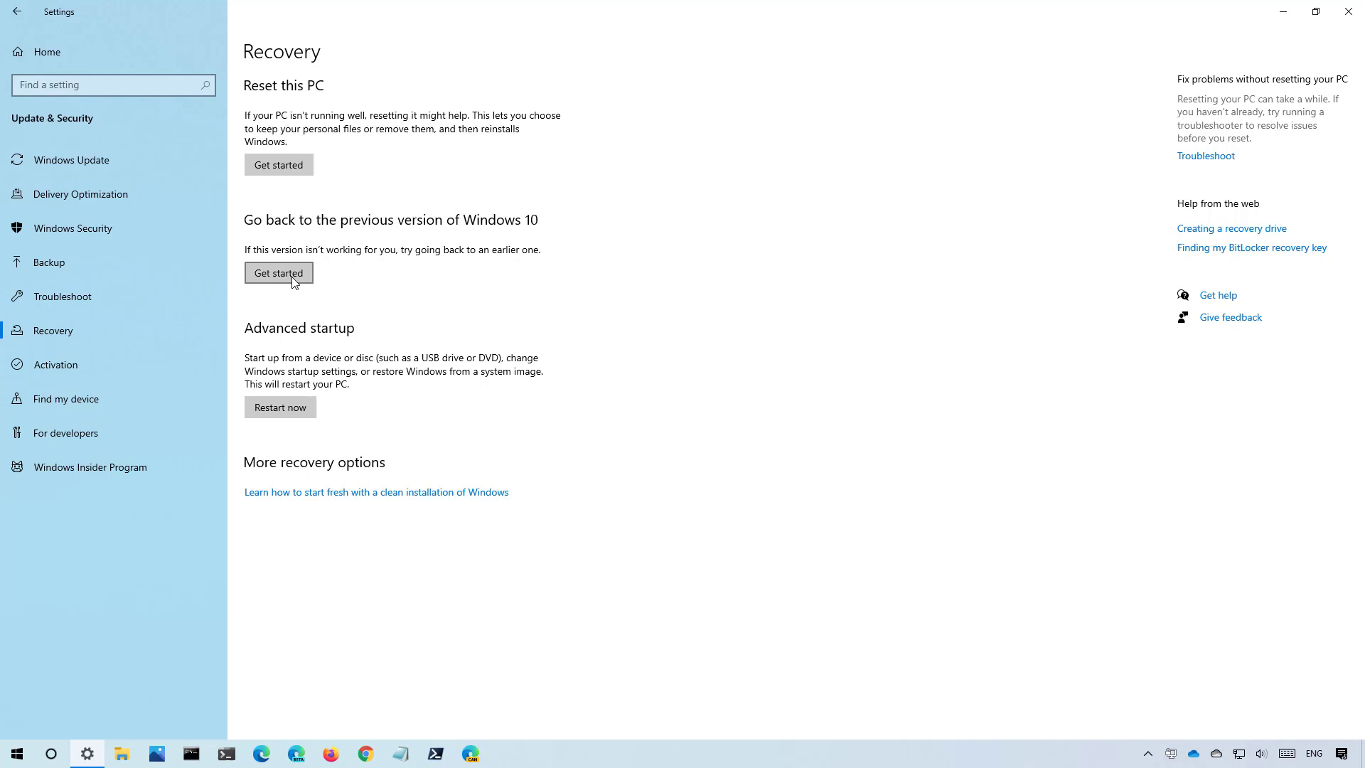
Start going back to the previous build, citing 'Earlier builds seemed more reliable' and skipping the update check.
left_click(279, 273)
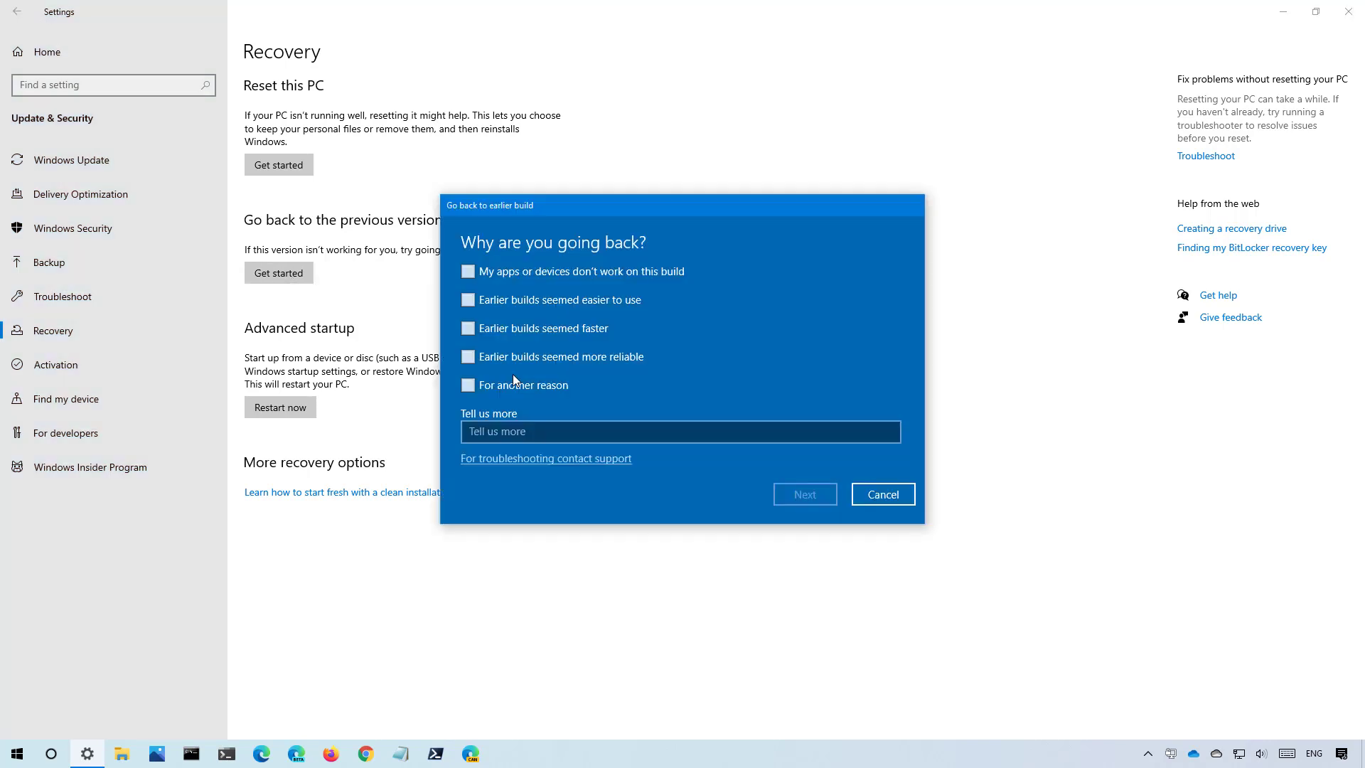
left_click(467, 356)
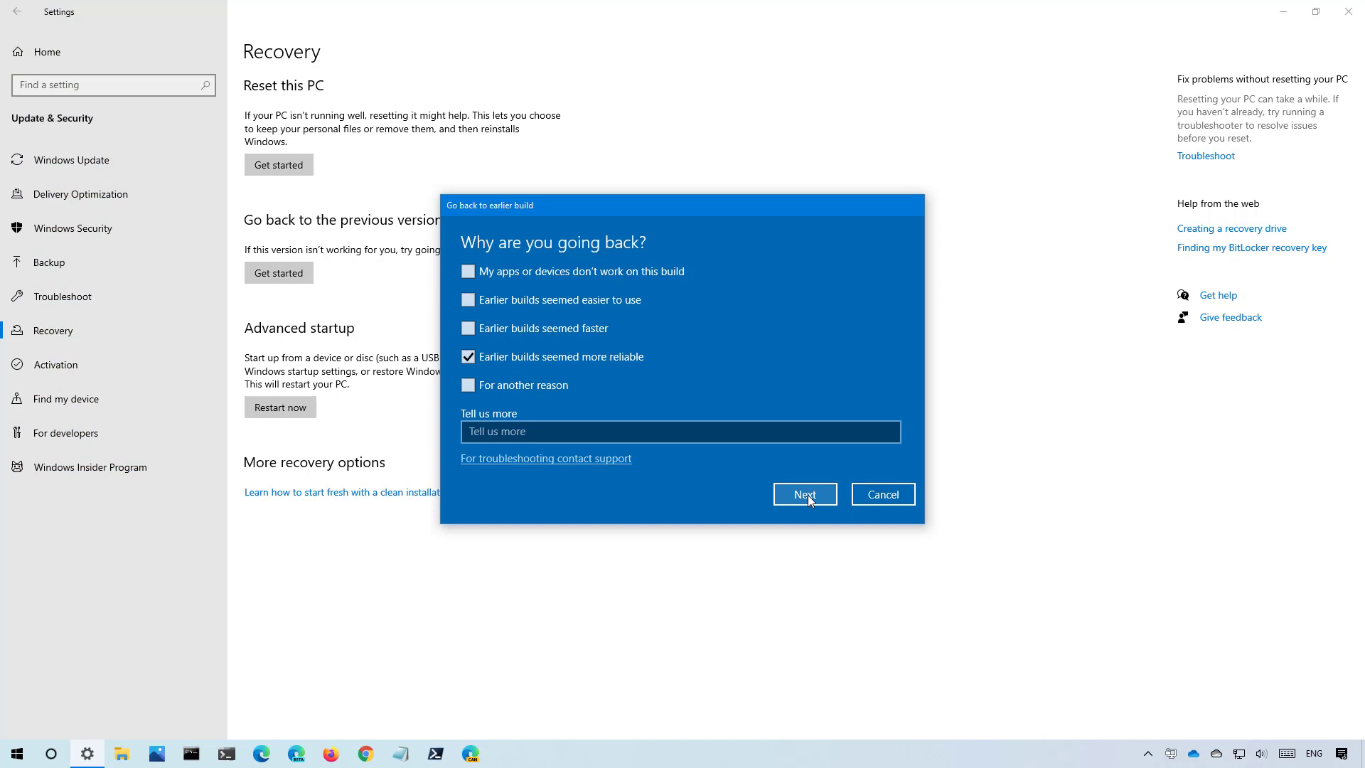
left_click(805, 494)
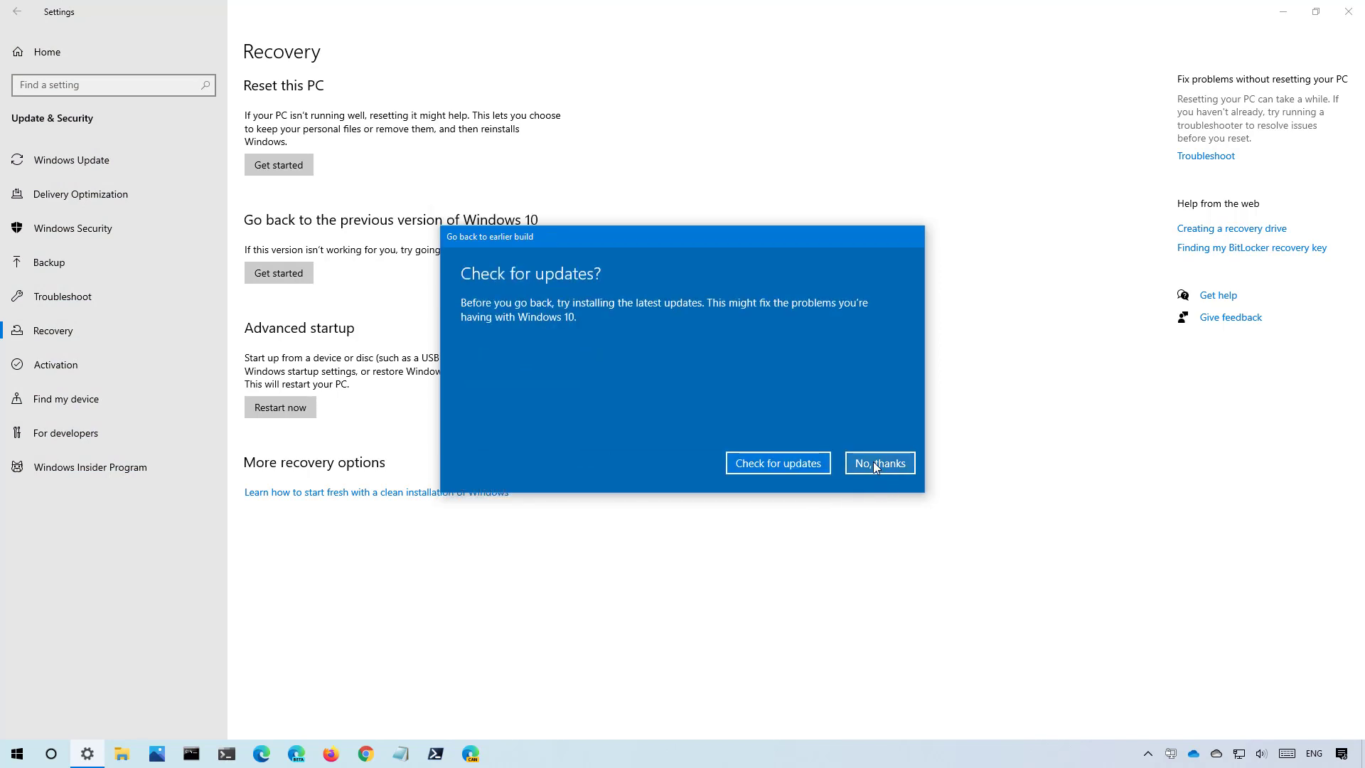
left_click(879, 463)
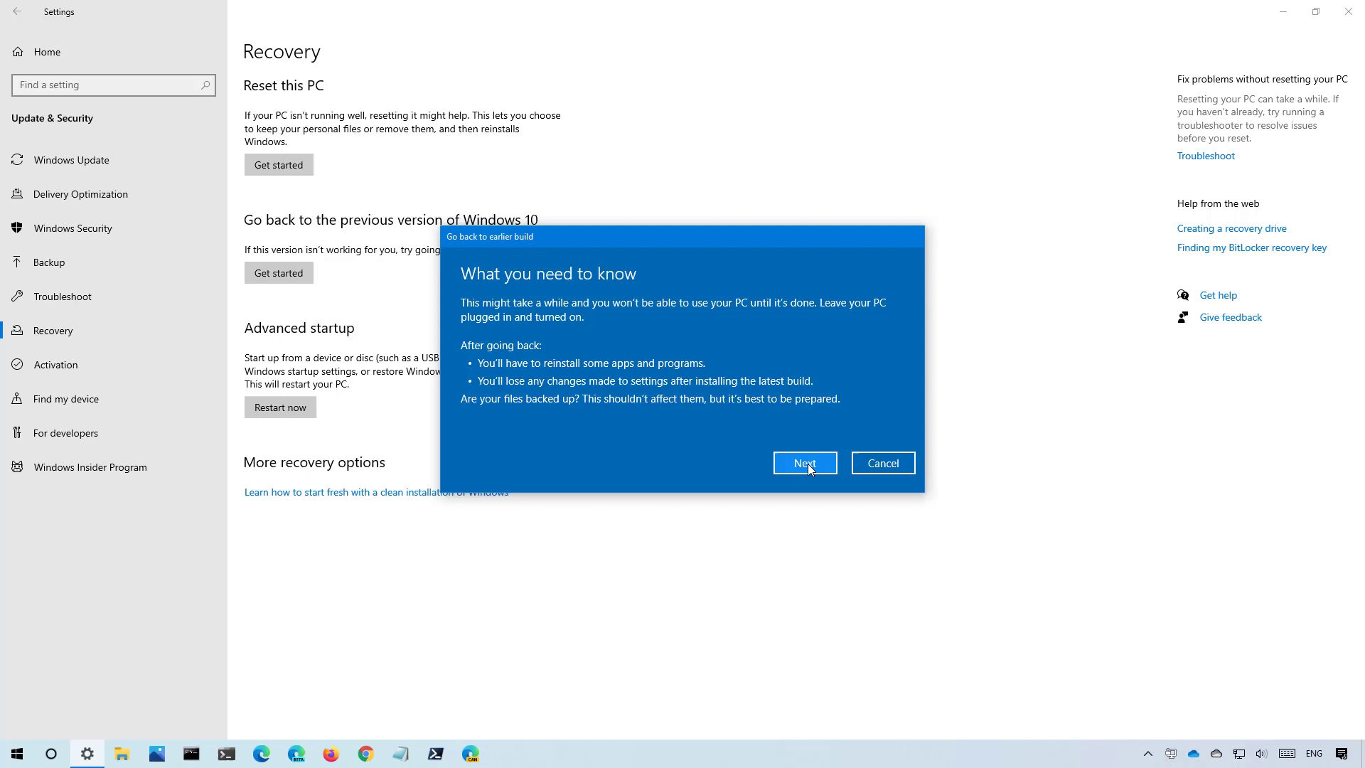
Continue past the 'What you need to know' and 'Don't get locked out' warnings.
left_click(804, 463)
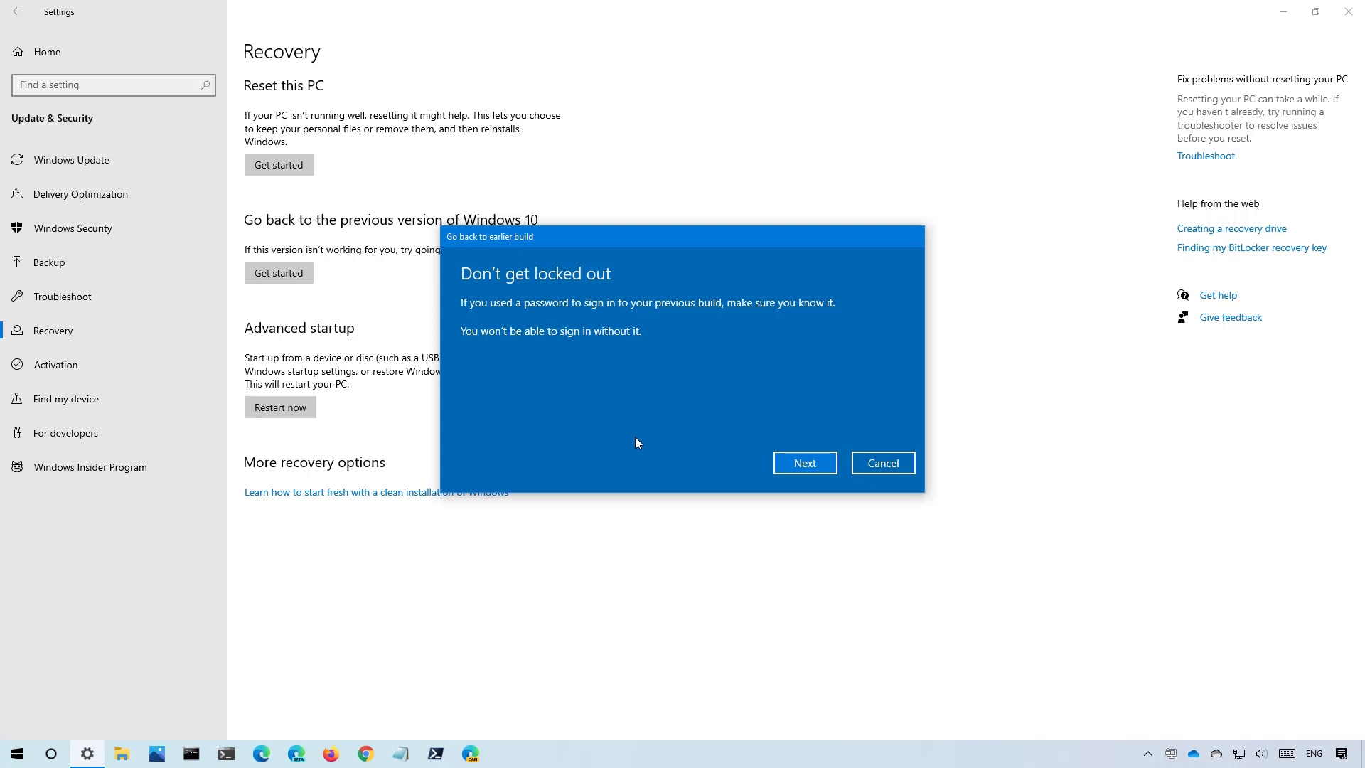
mouse_move(712, 448)
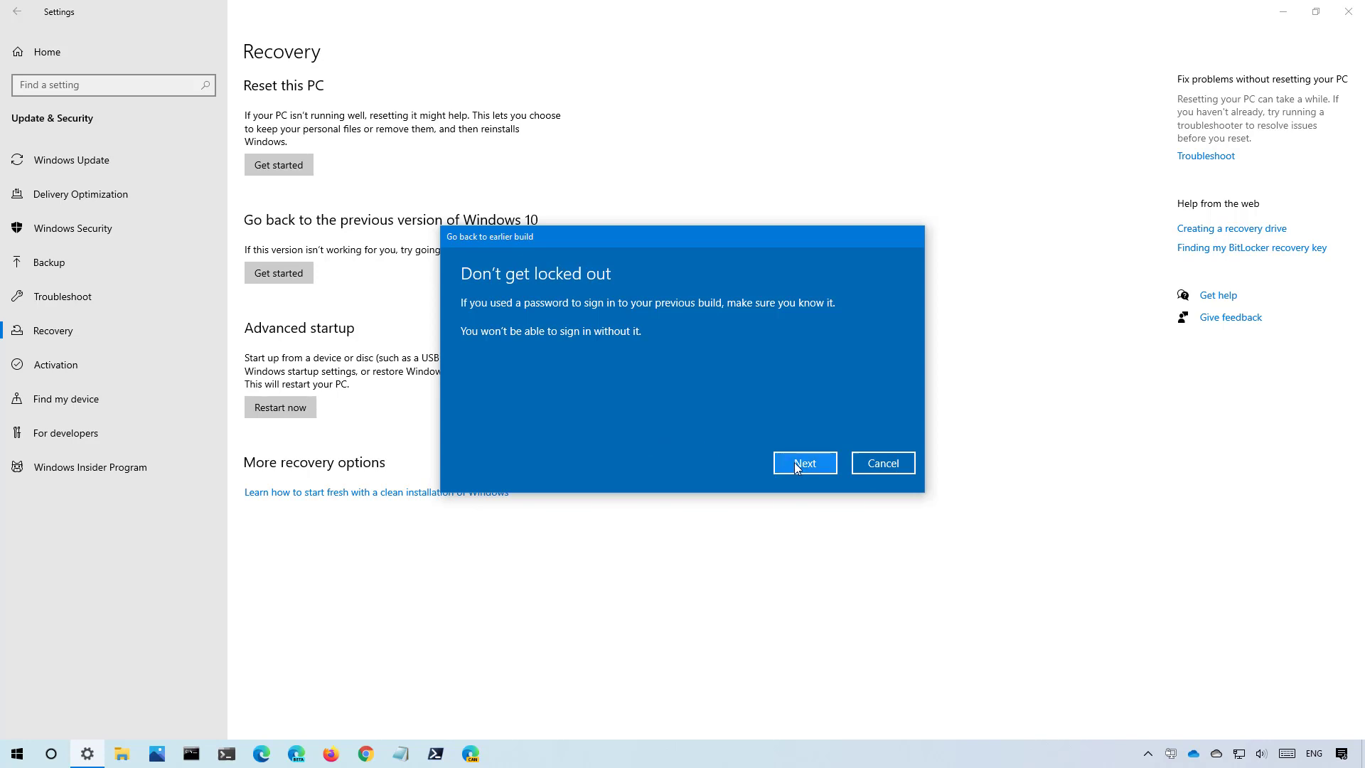
left_click(804, 463)
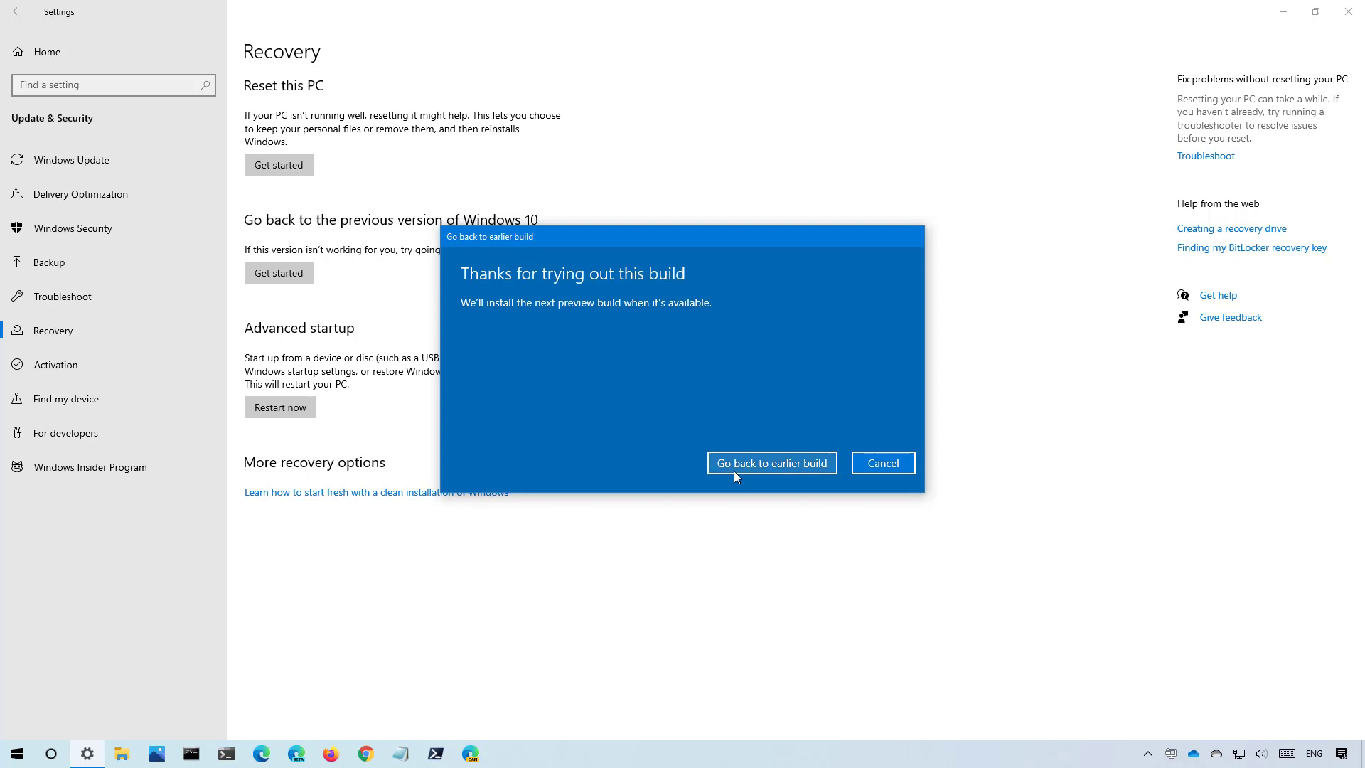
mouse_move(808, 473)
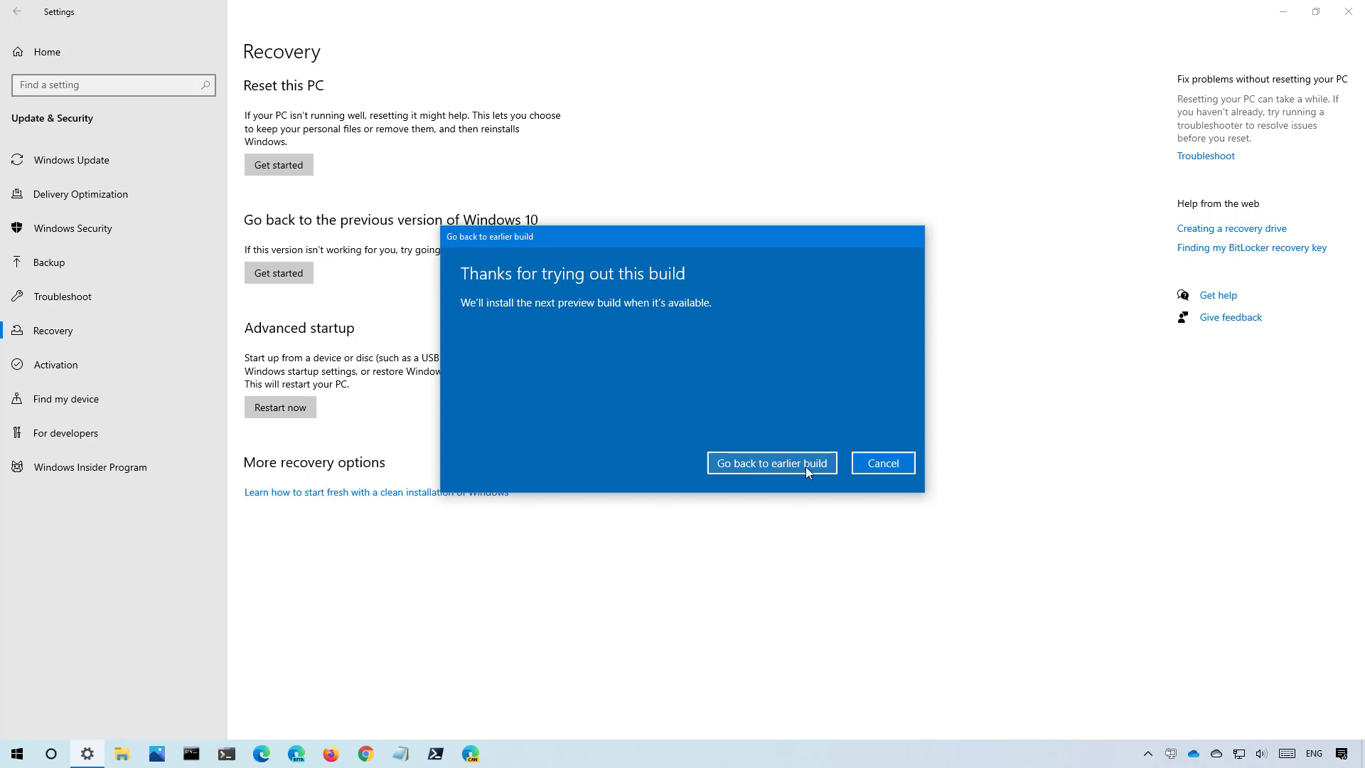
Cancel the rollback from the 'Thanks for trying out this build' confirmation screen.
left_click(883, 463)
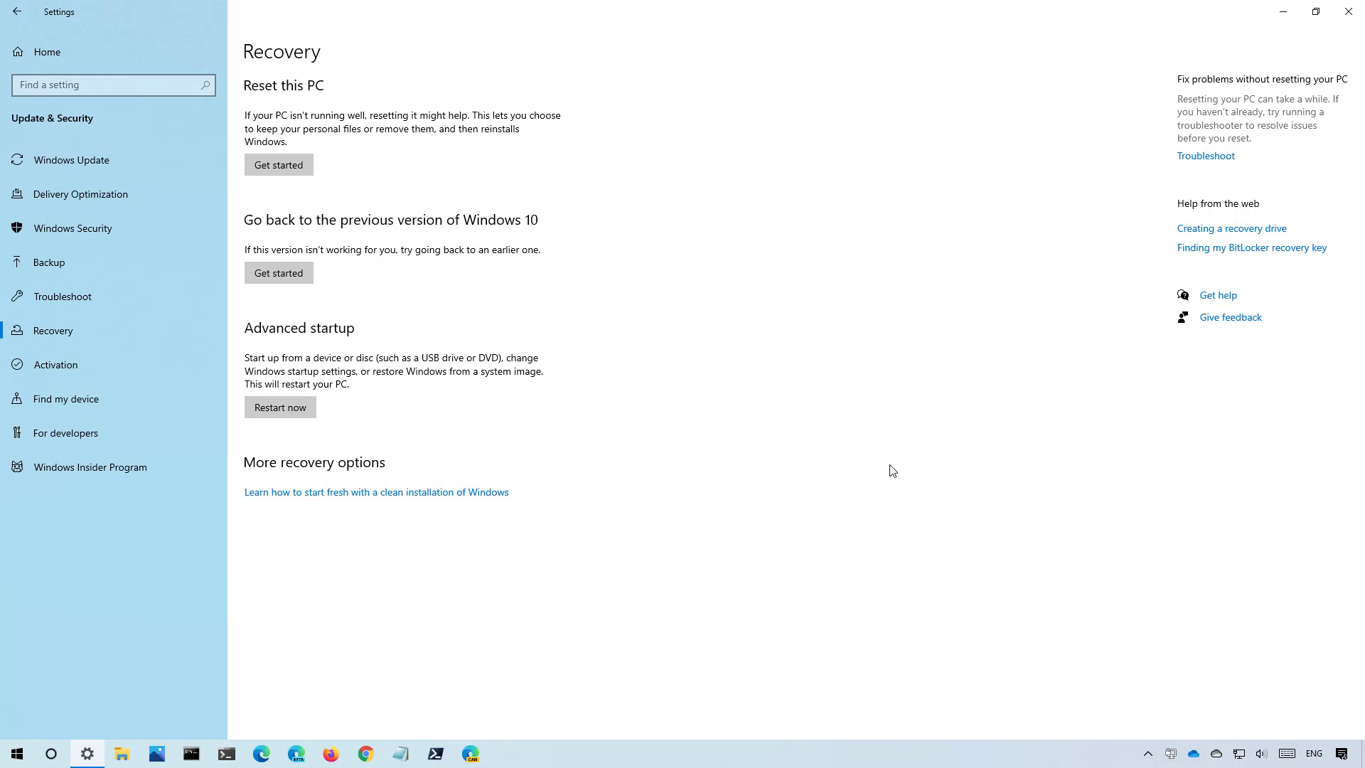
mouse_move(1253, 81)
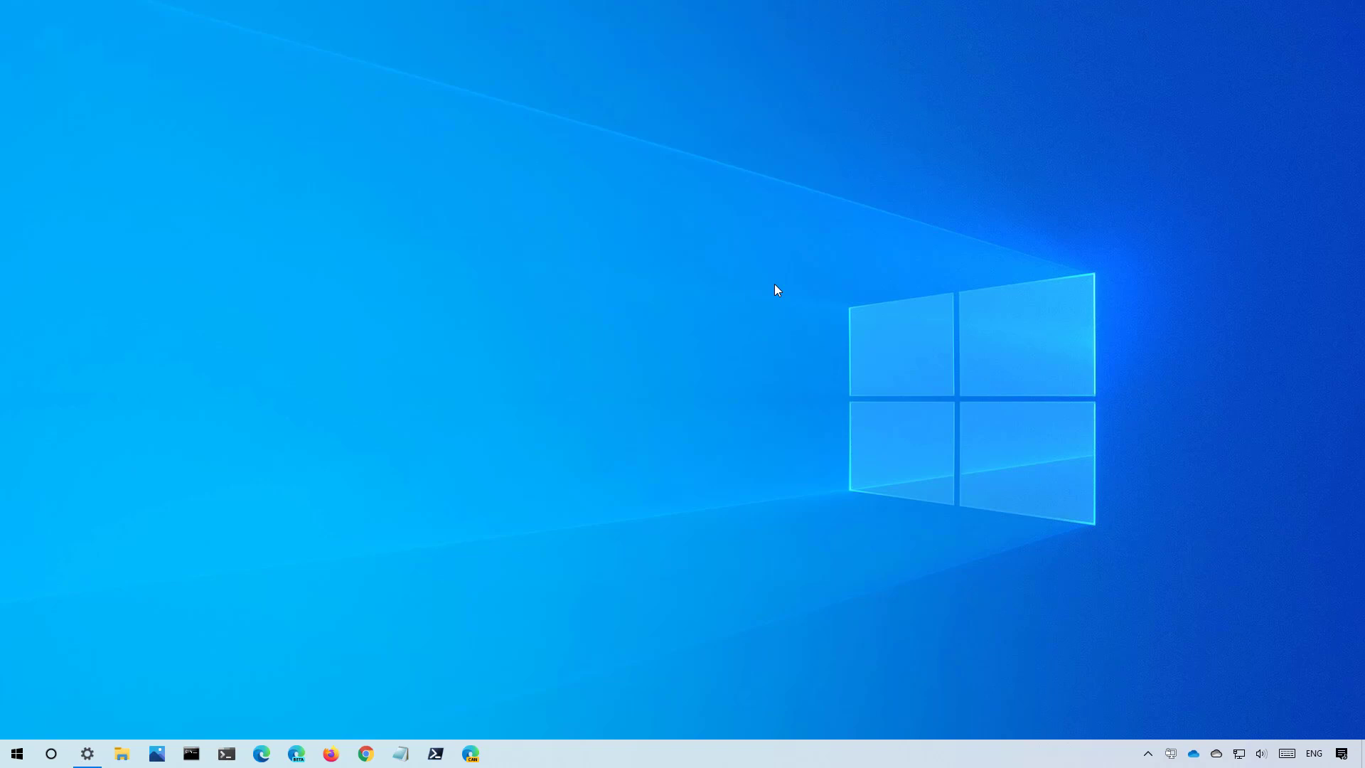
mouse_move(750, 280)
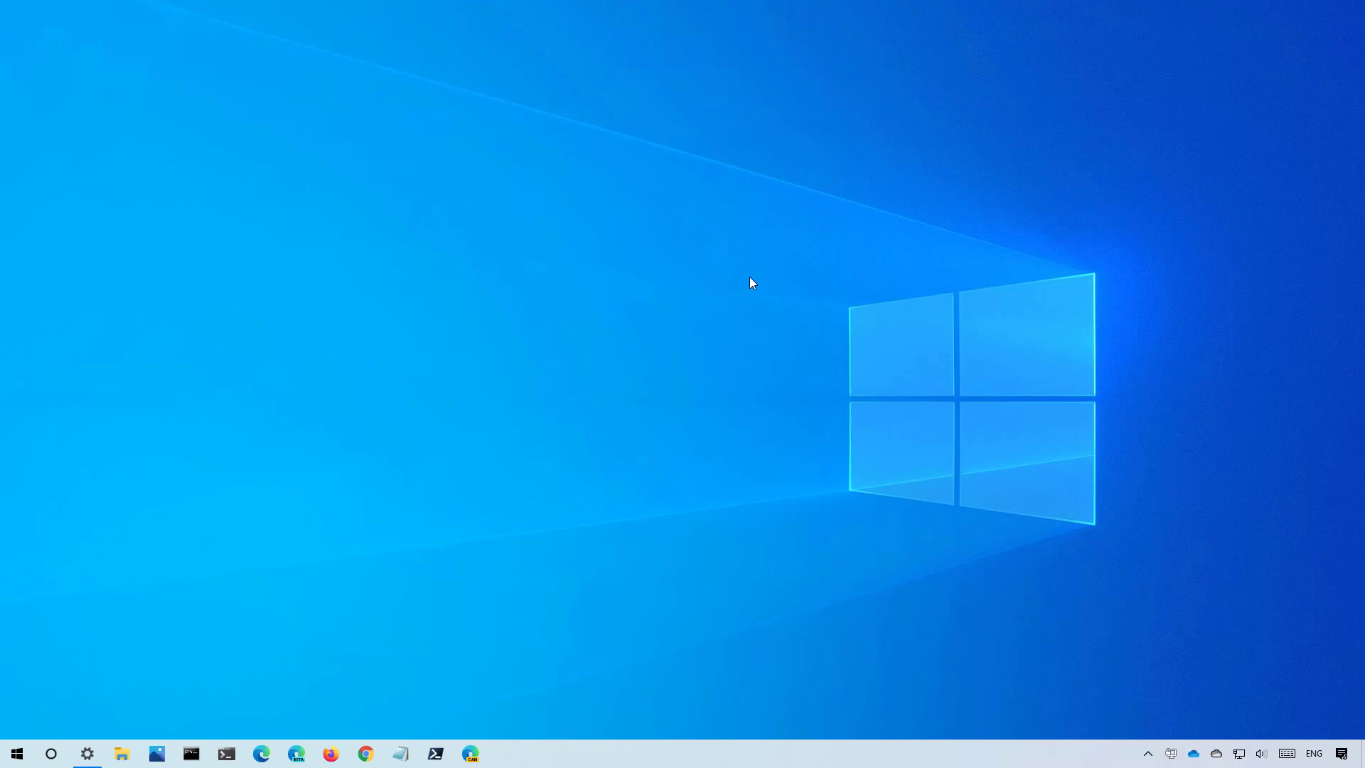